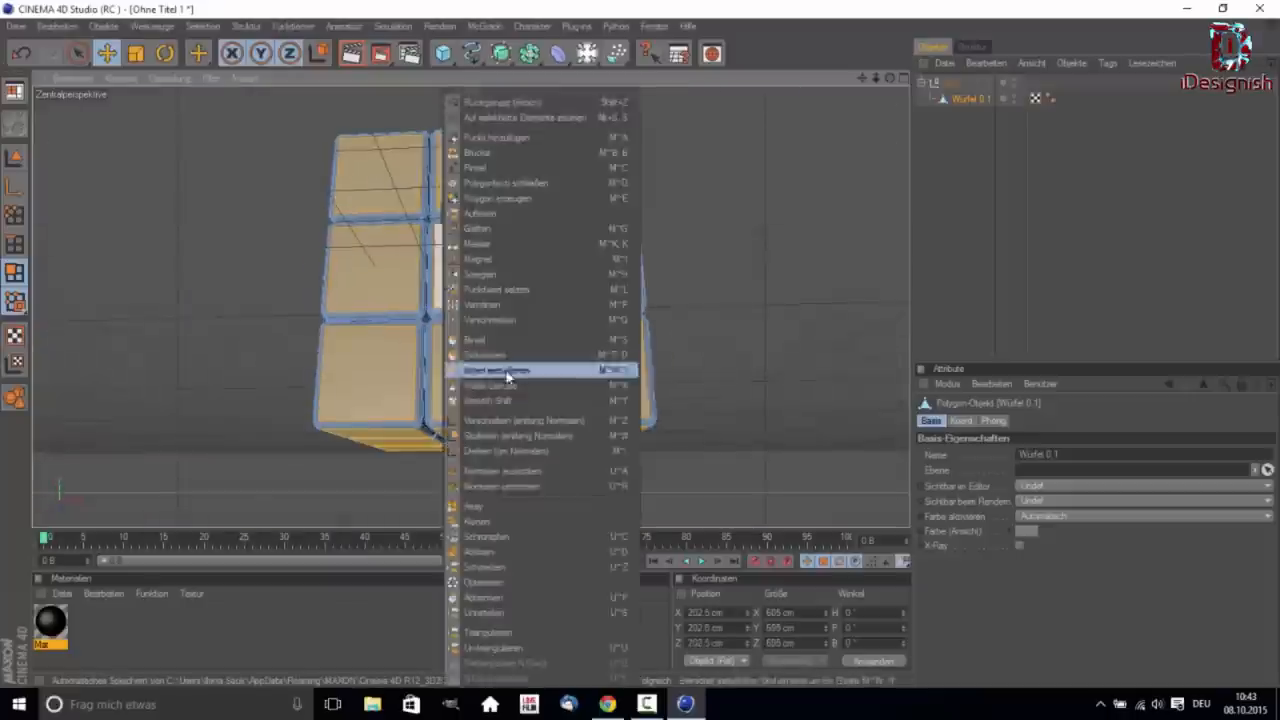
- Inset the selected cube polygons using Innen extrudieren (Extrude Inner)
click(497, 370)
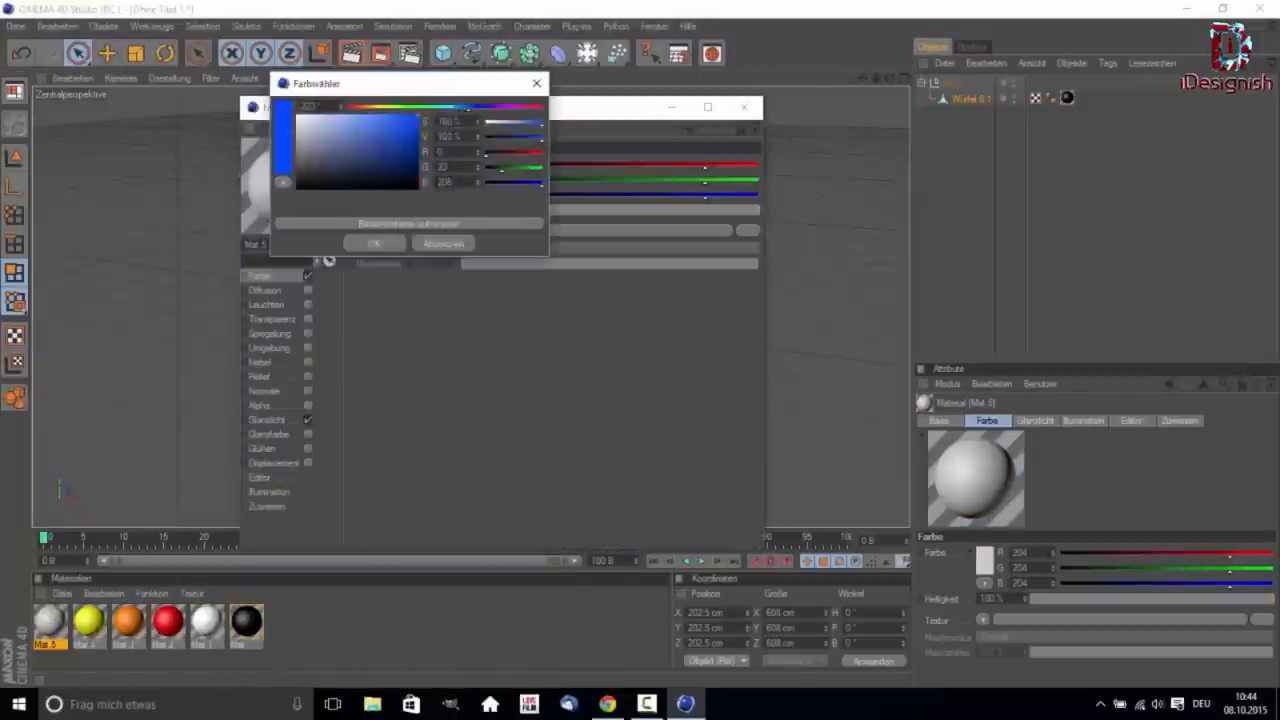
- Pick a colour for the new face material, then close Render Settings with Global Illumination enabled
click(374, 243)
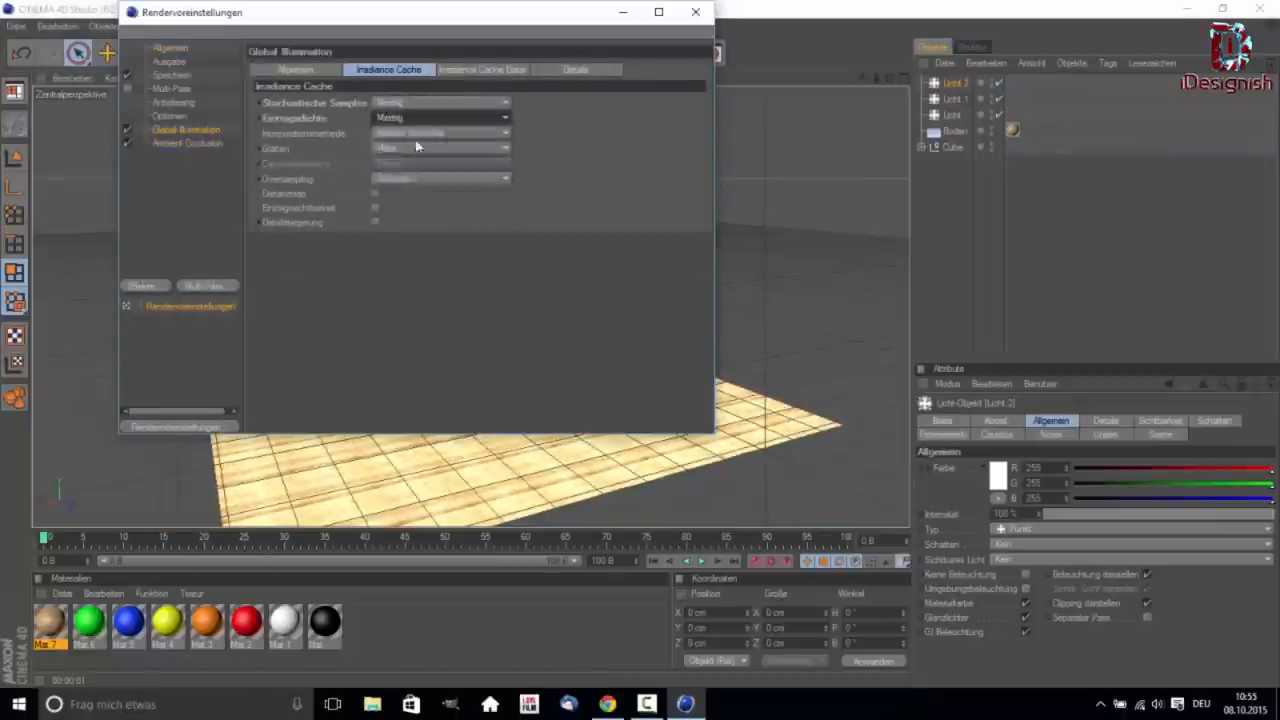
click(695, 11)
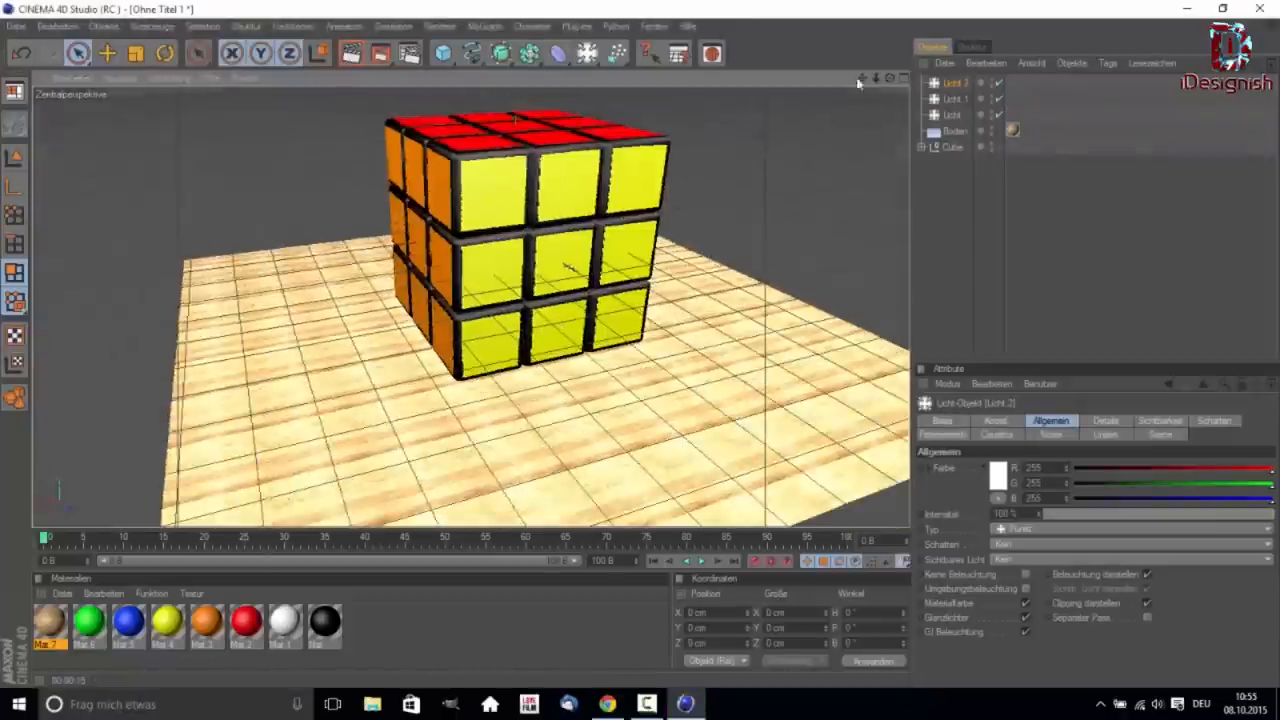